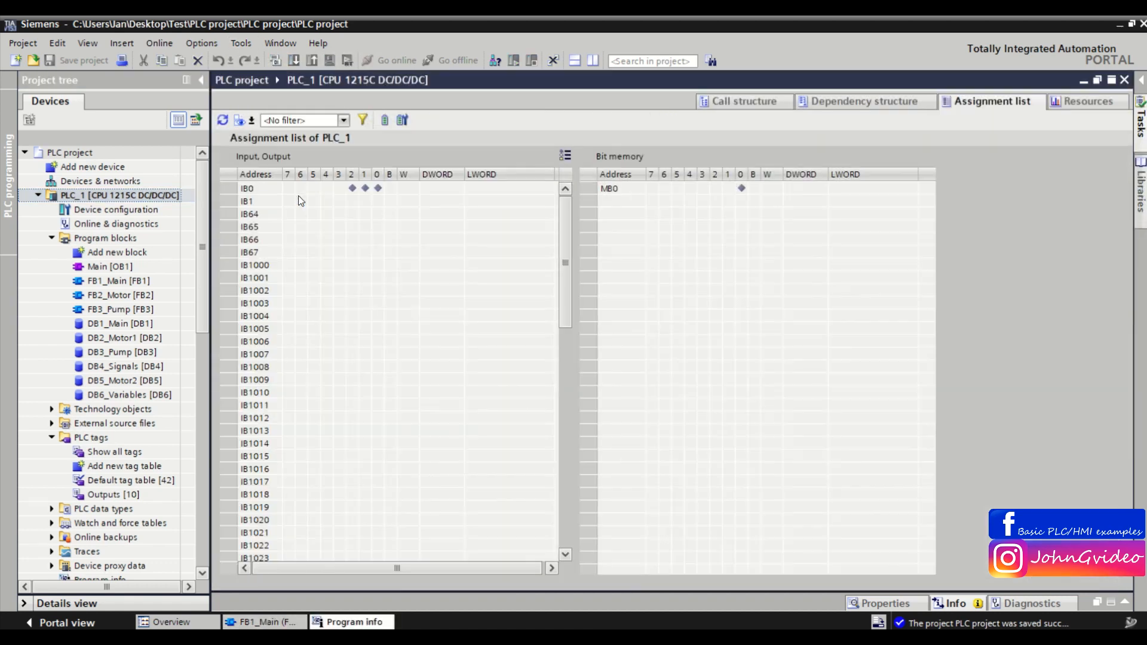
pyautogui.moveTo(332, 462)
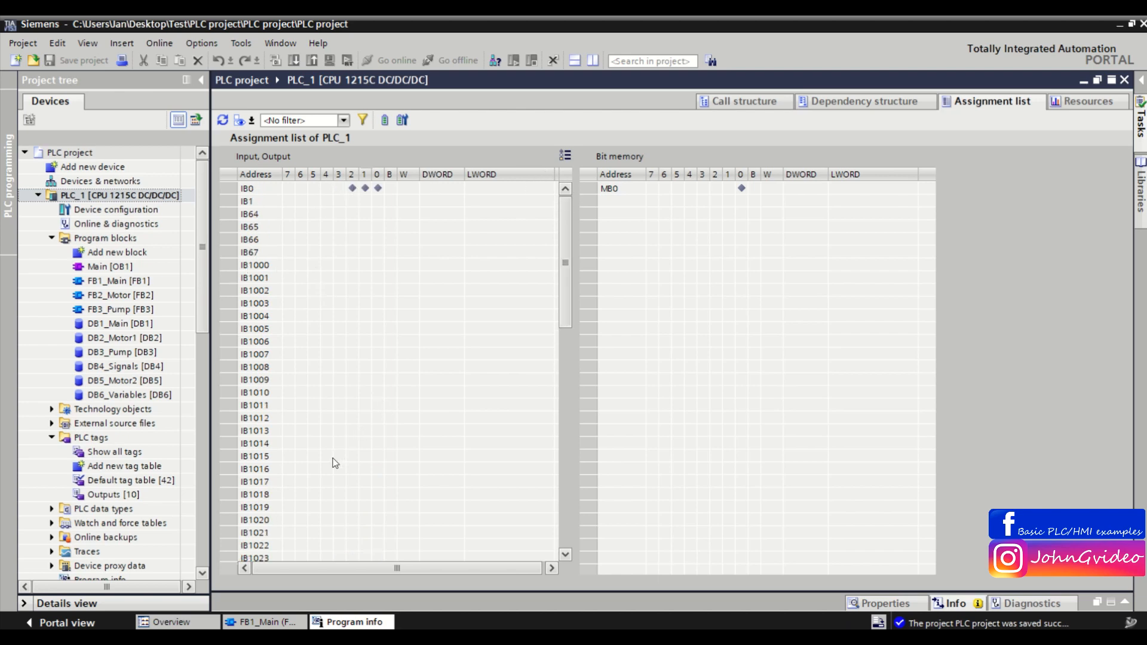
pyautogui.moveTo(254, 189)
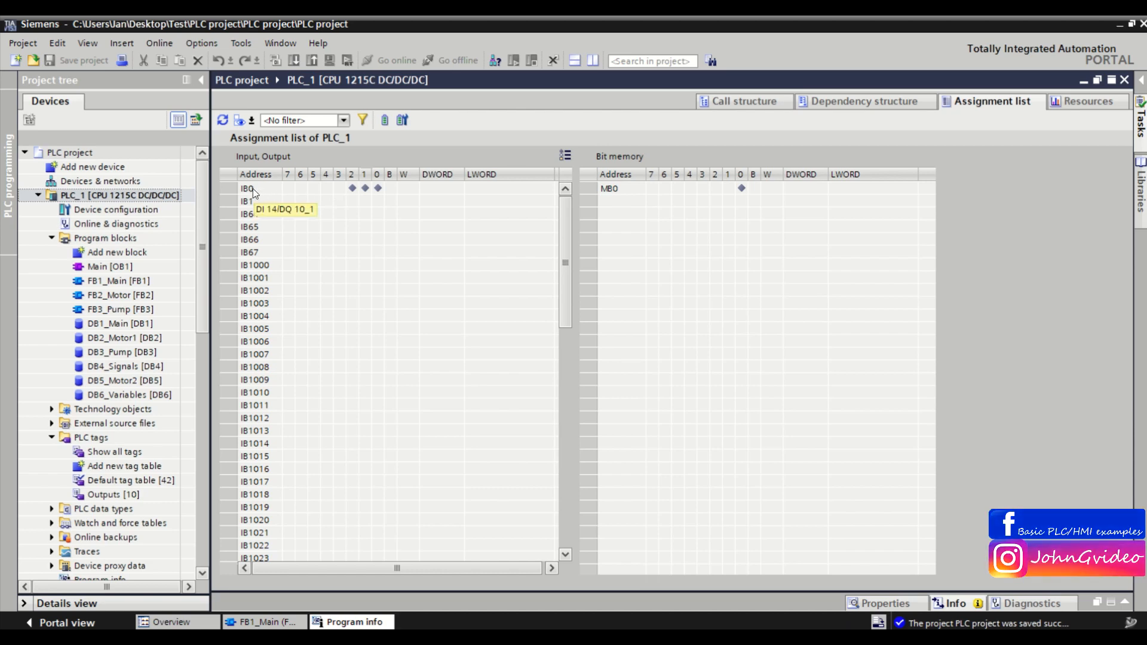
pyautogui.moveTo(355, 190)
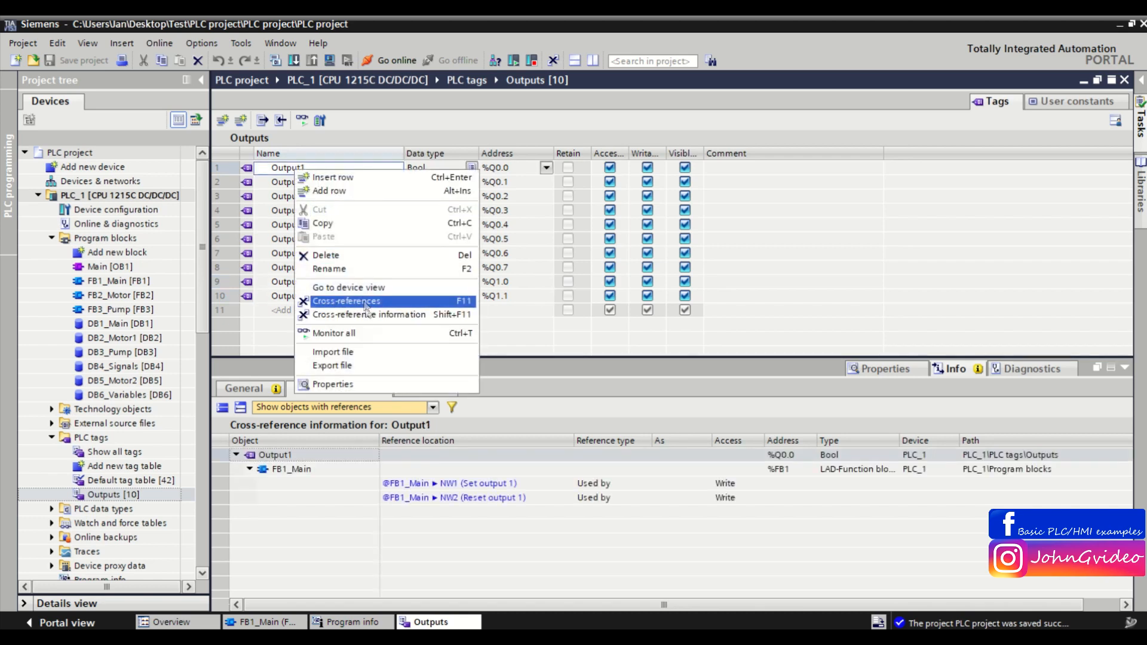
# Step: Show the cross-reference information for Output1 in the Outputs tag table, revealing its use in FB1_Main
pyautogui.click(346, 301)
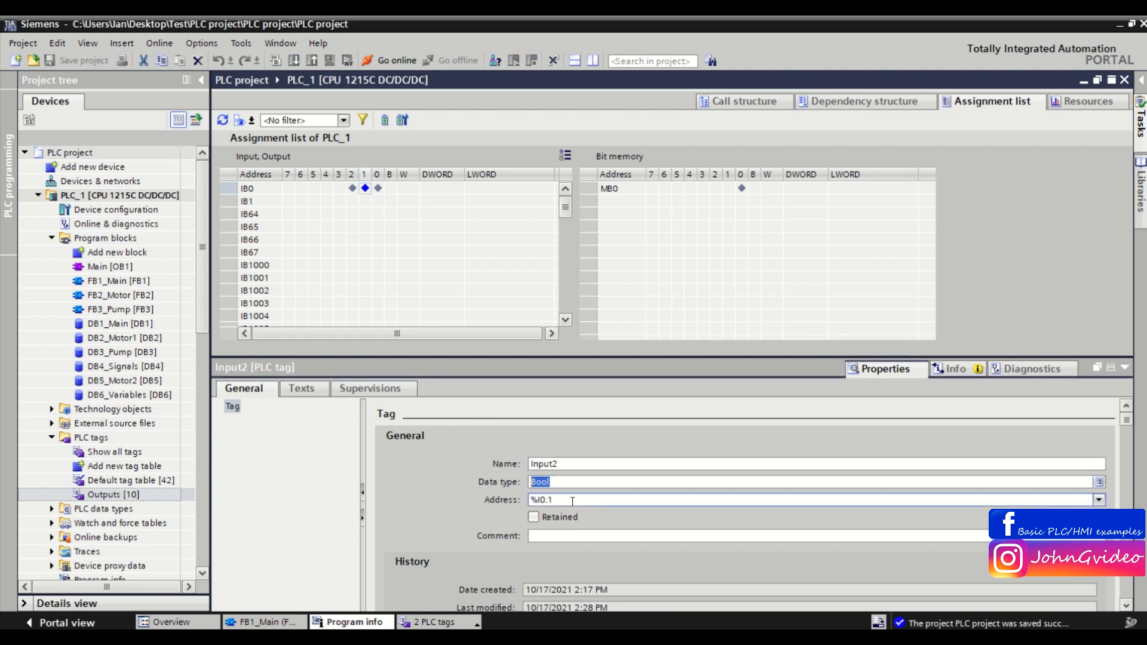
# Step: Select bit I0.1 in the PLC_1 assignment list to show Input2's properties as a Bool at %I0.1
pyautogui.click(586, 589)
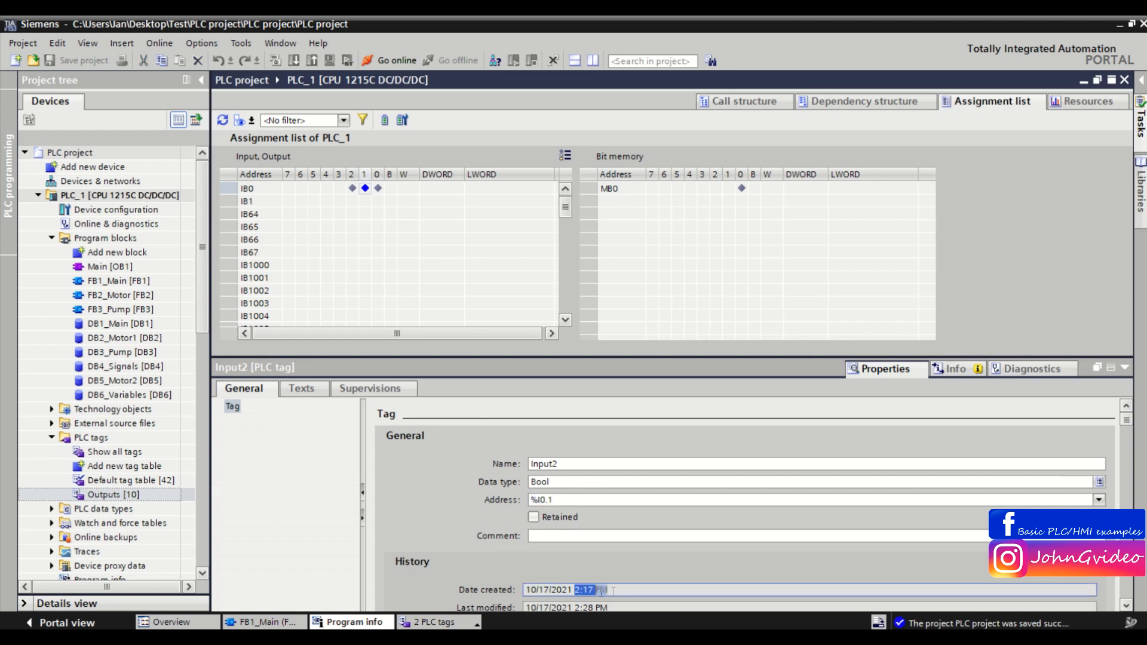